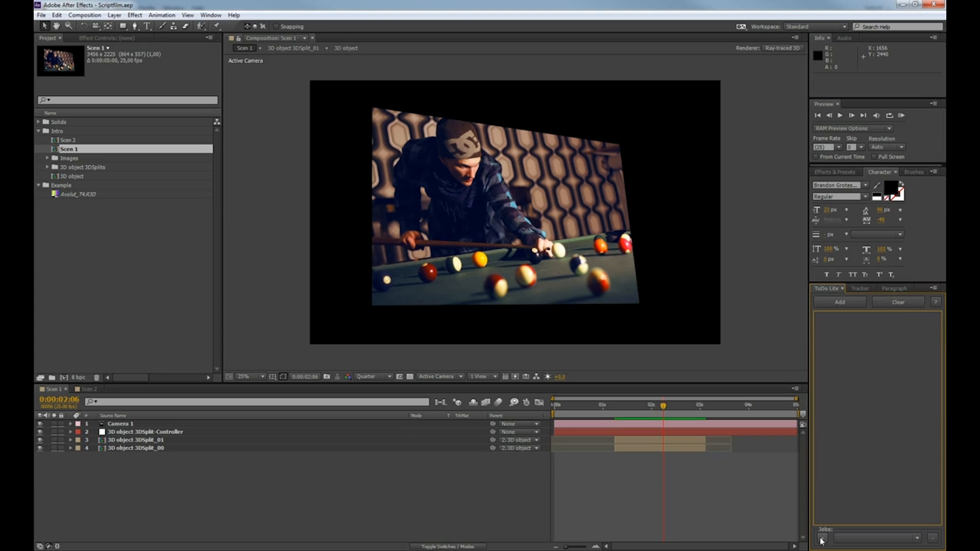
mouse_move(823, 541)
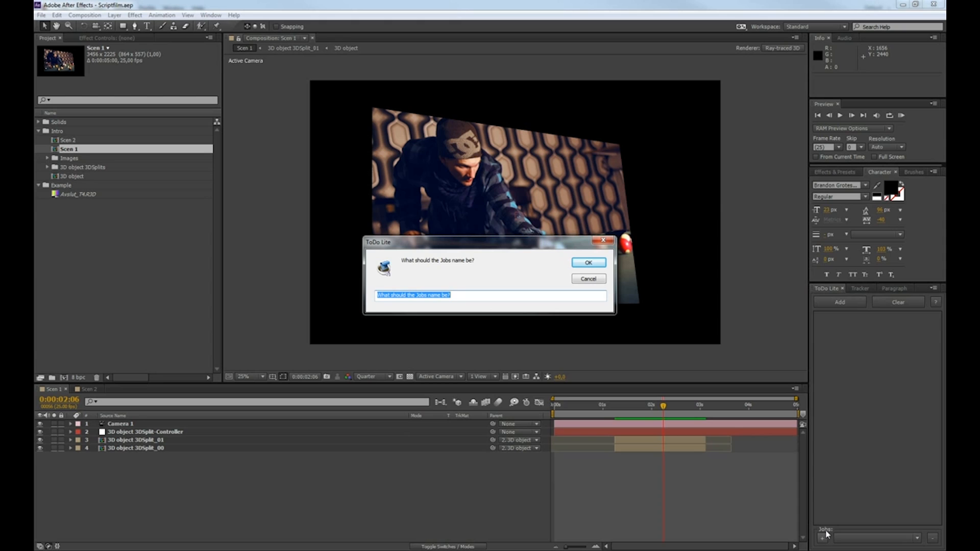
Confirm the new ToDo Lite job named 'Simon'.
left_click(588, 262)
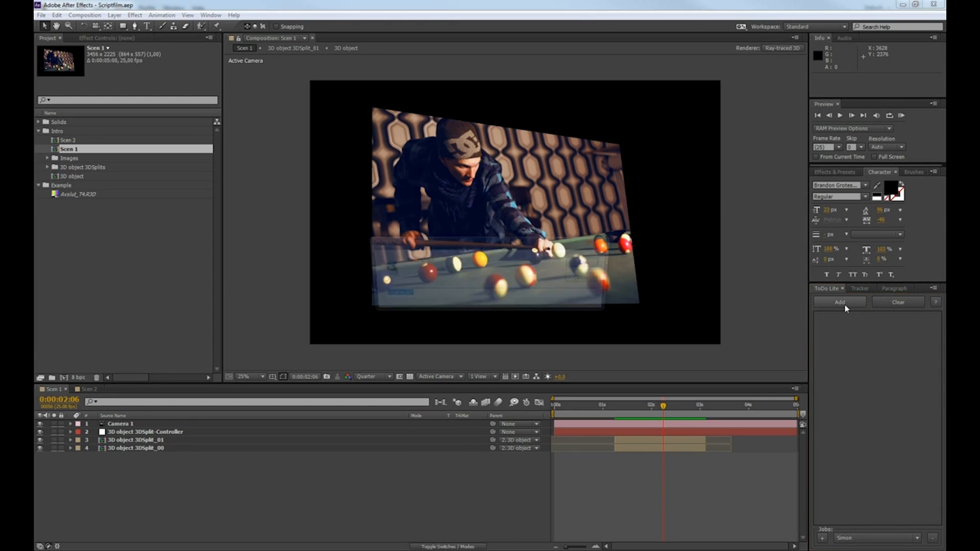
Add the to-do items 'CC' and 'Cut and rotate' to the Simon job.
left_click(839, 302)
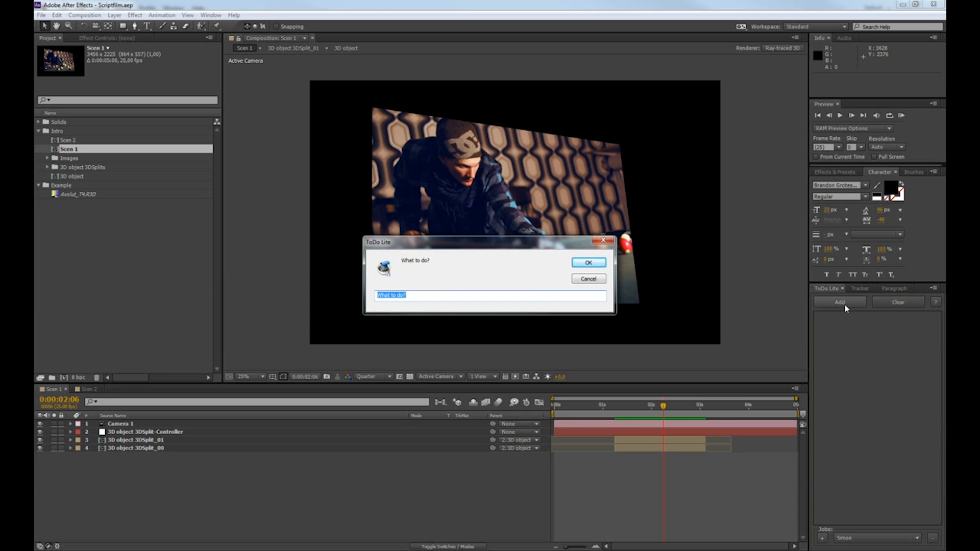
left_click(587, 262)
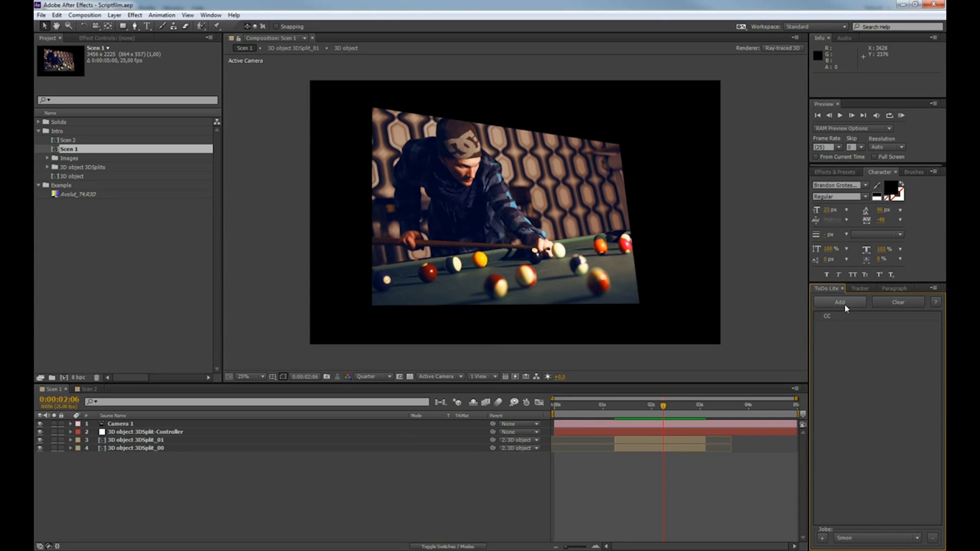
left_click(839, 302)
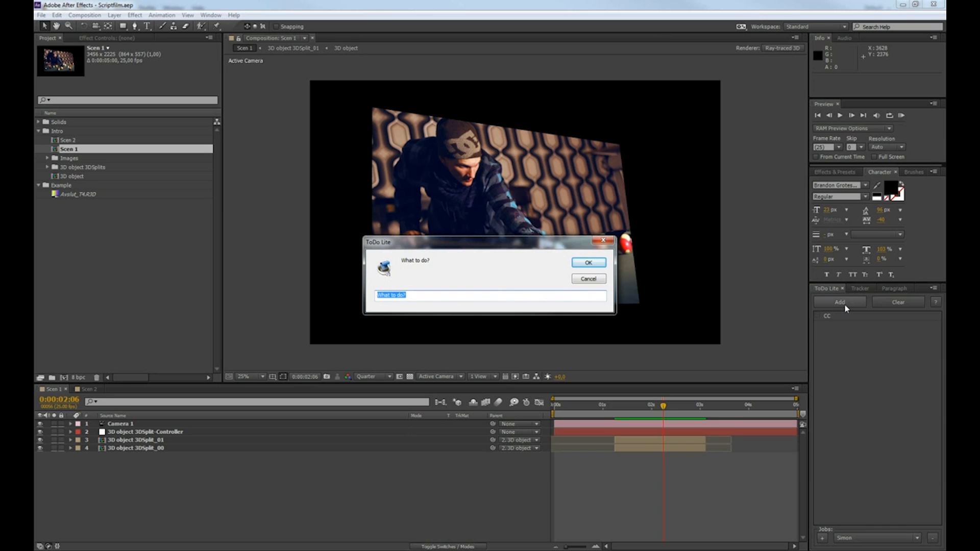
type("Cut and rota")
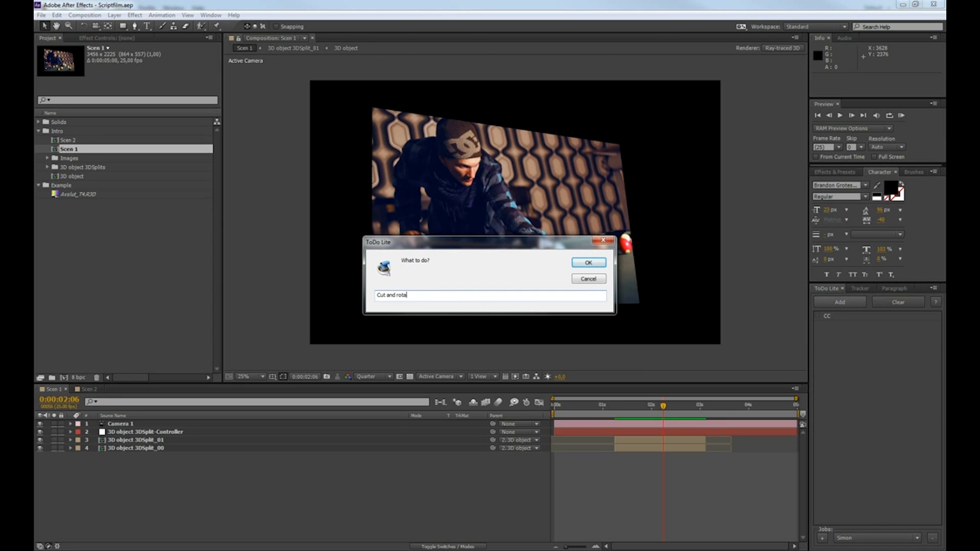
left_click(587, 263)
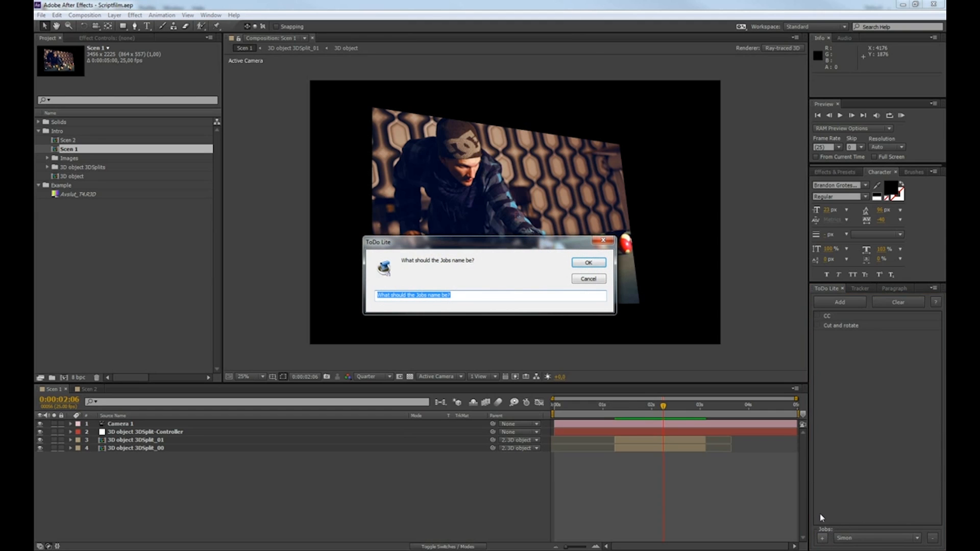
Name the second job 'Alex' and give it the item 'Change text to hallo'.
type("Ale")
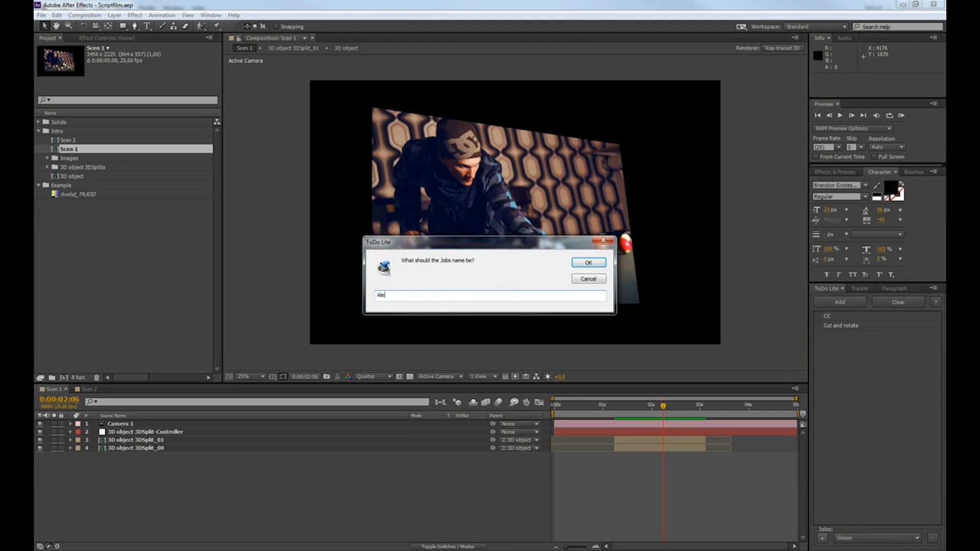
left_click(587, 262)
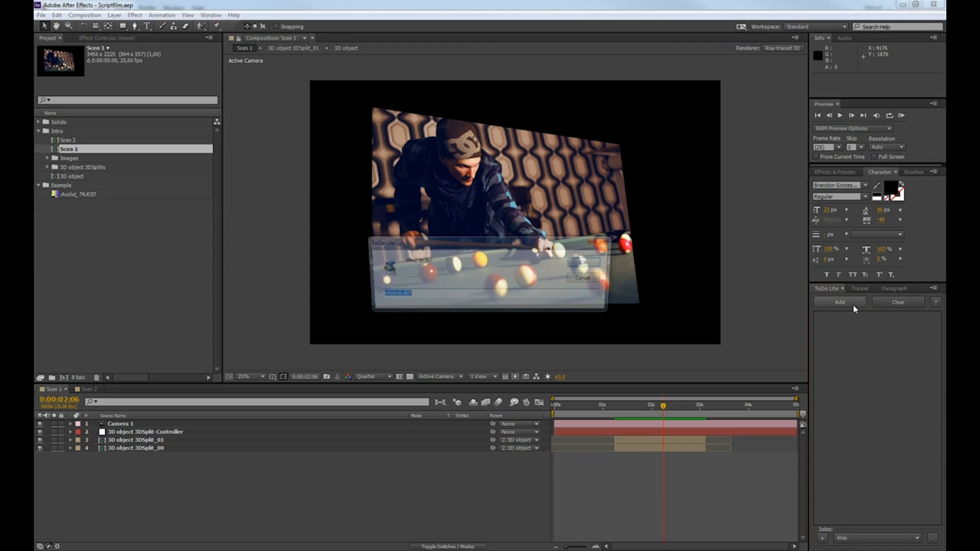
left_click(839, 302)
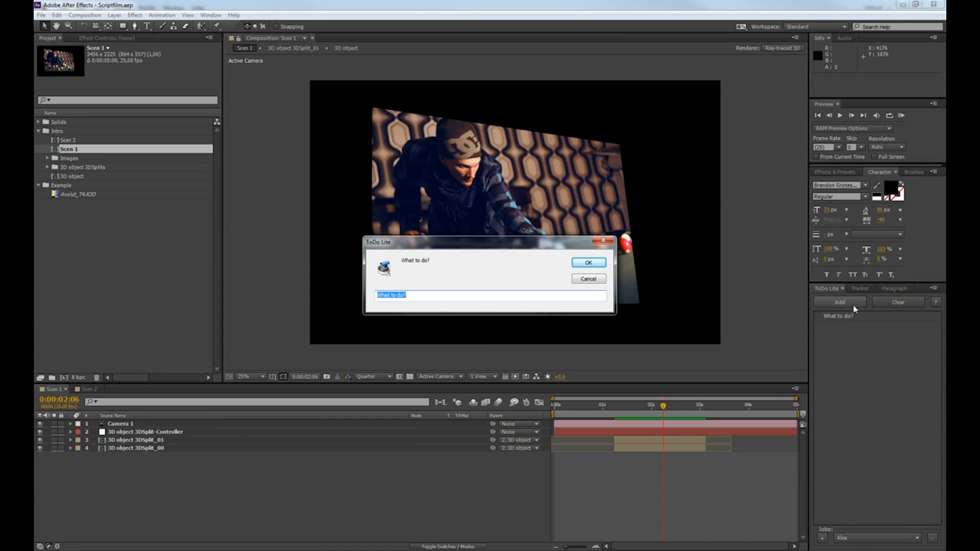
type("Cha")
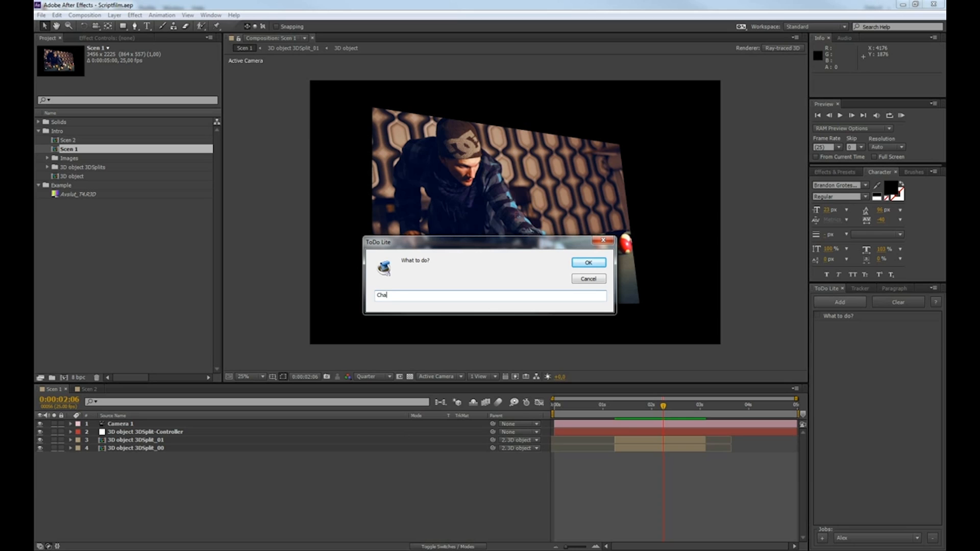
left_click(588, 263)
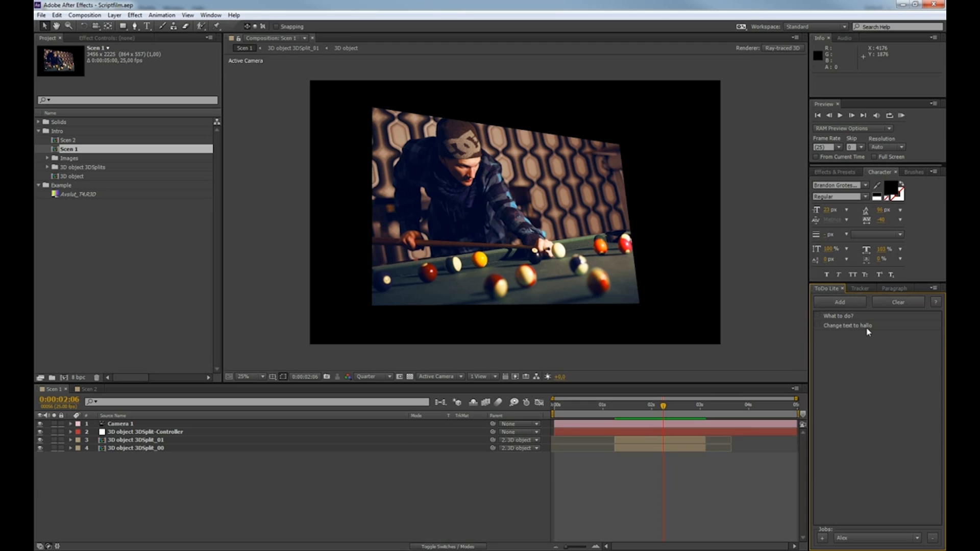
Rename the item to 'Change text to good bye' and confirm the job's new name.
double_click(848, 326)
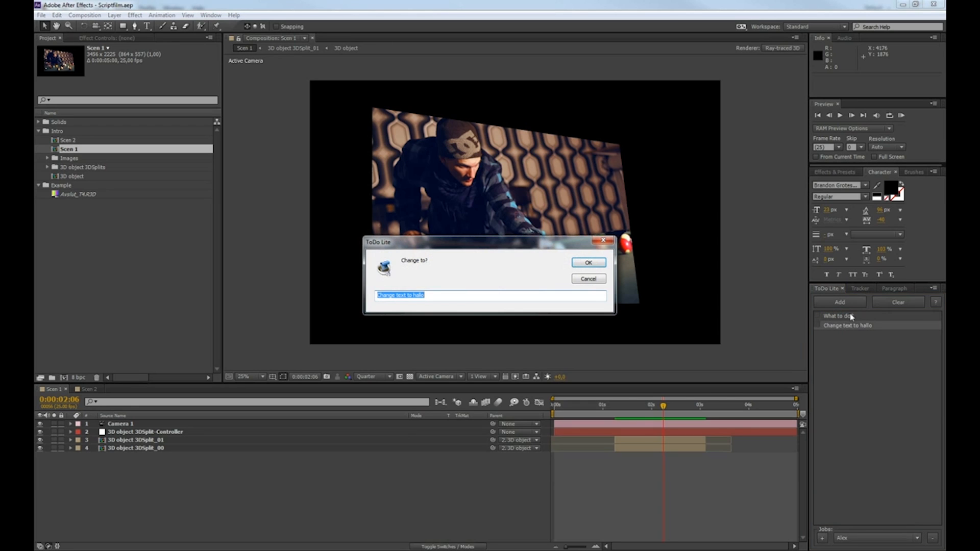
type("Change text to go")
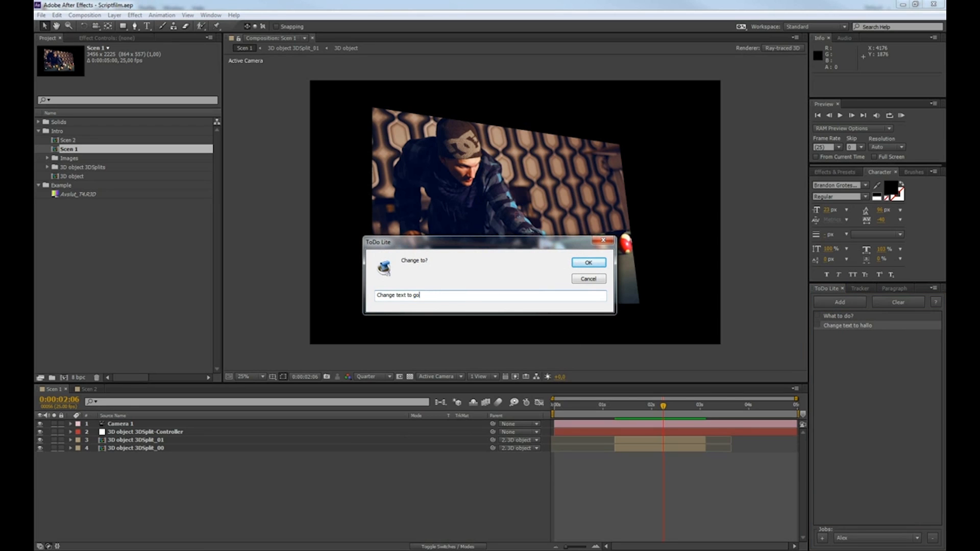
left_click(587, 263)
type("Vict")
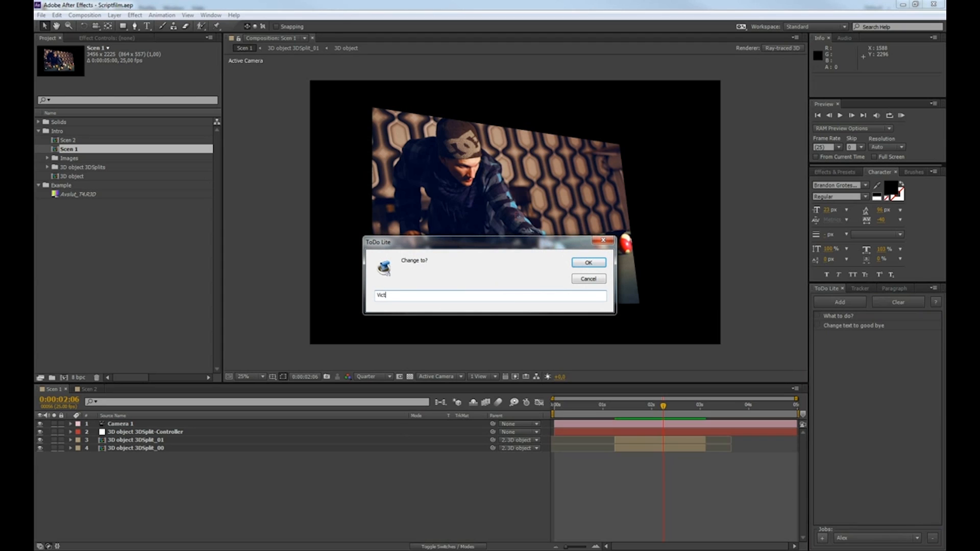
left_click(588, 263)
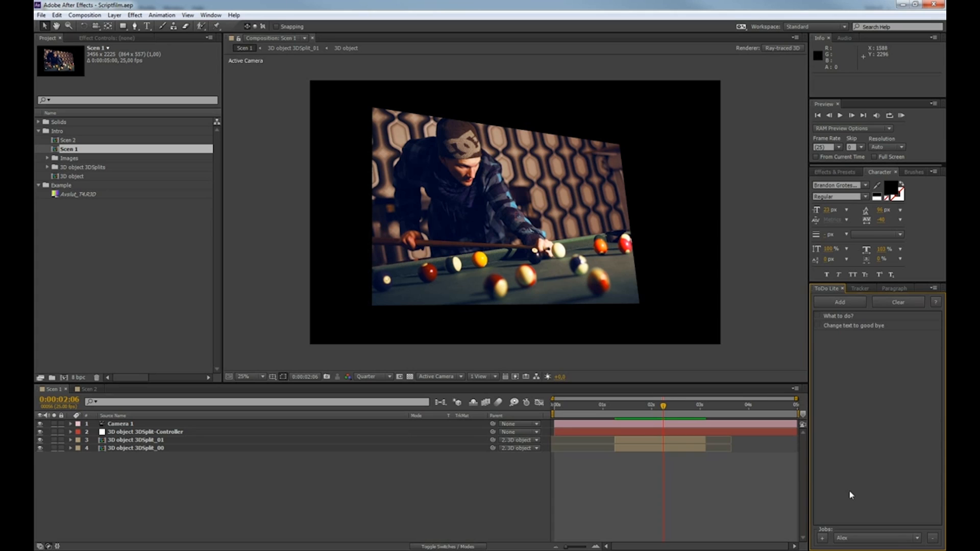
Delete the Alex job, then remove 'Cut and rotate' so Simon lists only 'CC'.
left_click(875, 538)
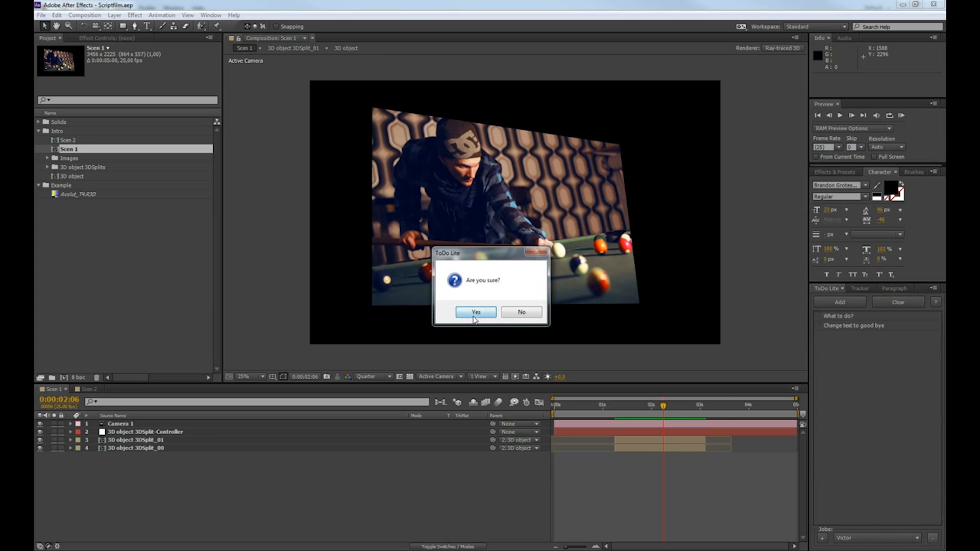
left_click(475, 312)
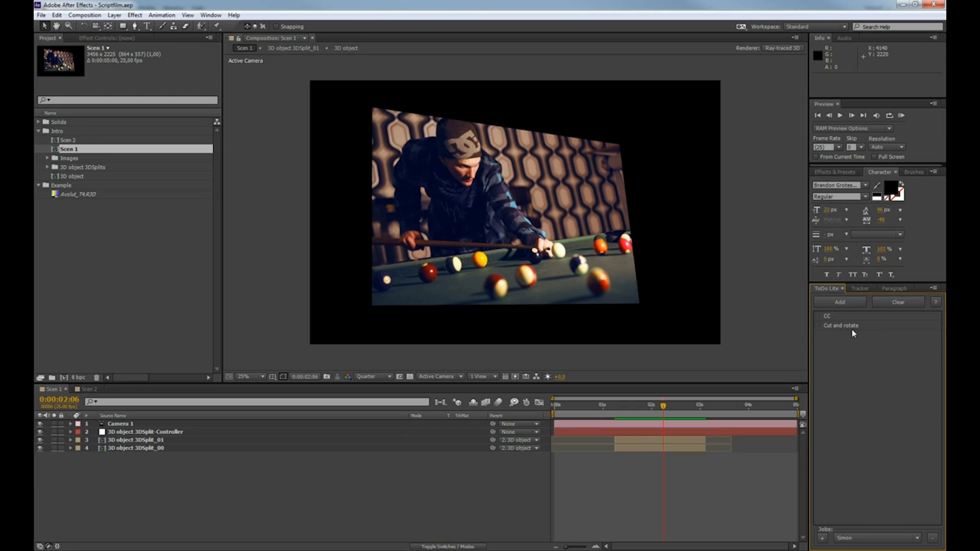
left_click(898, 302)
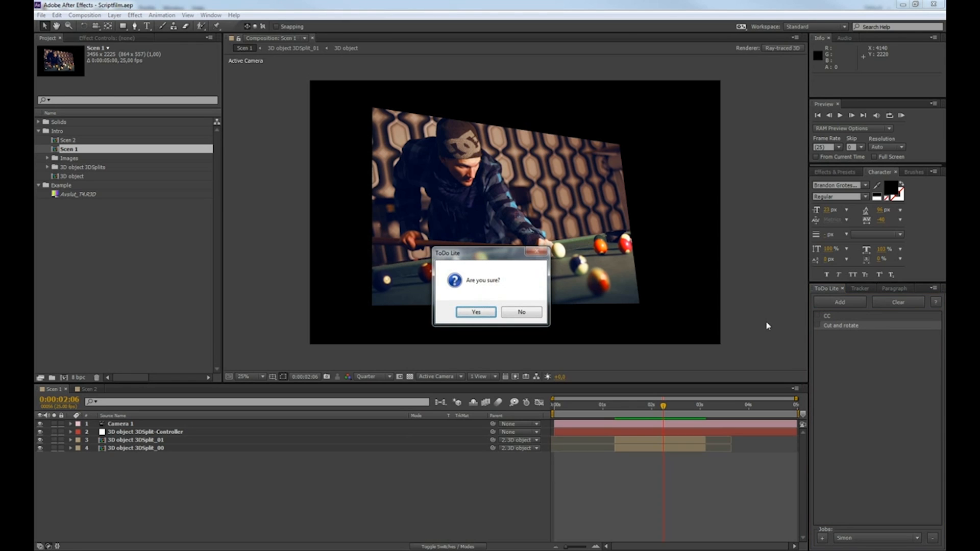
left_click(475, 312)
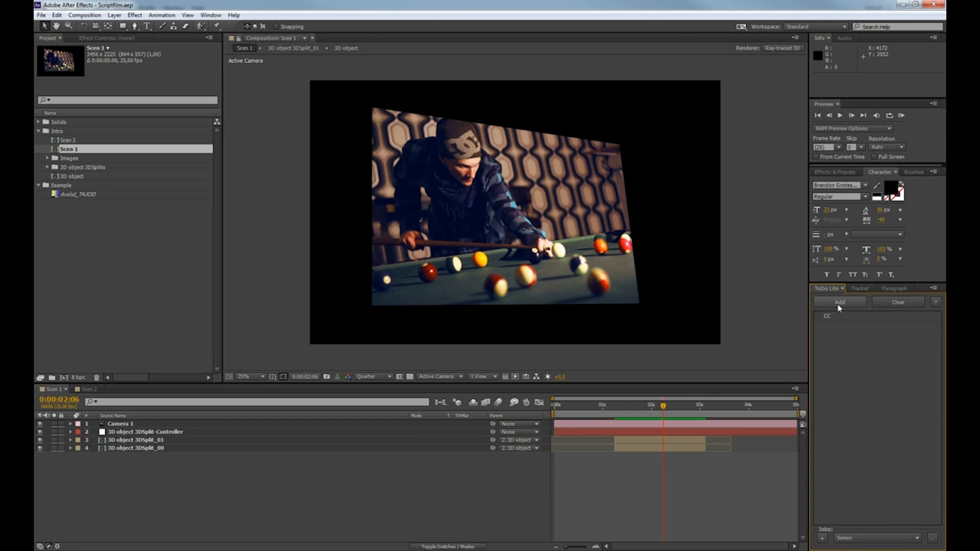
left_click(840, 302)
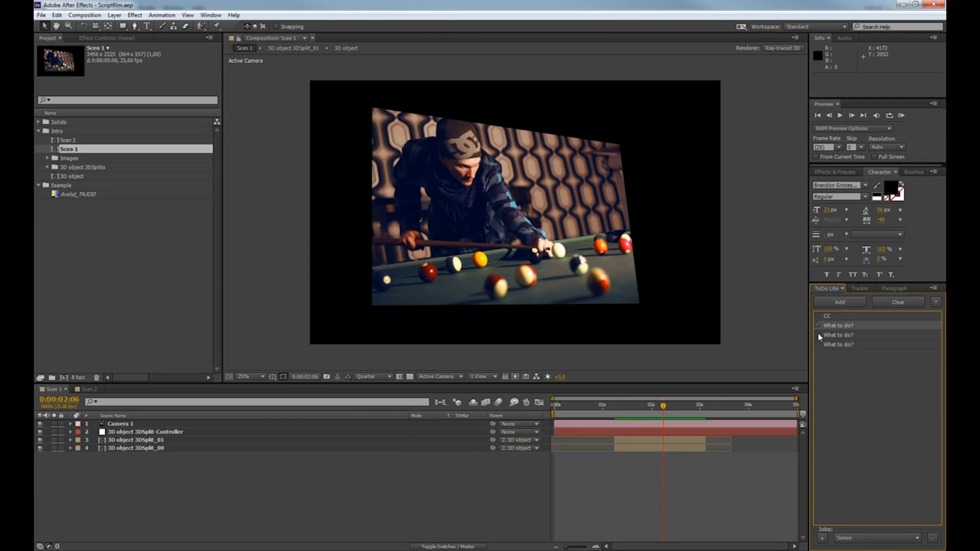
left_click(818, 344)
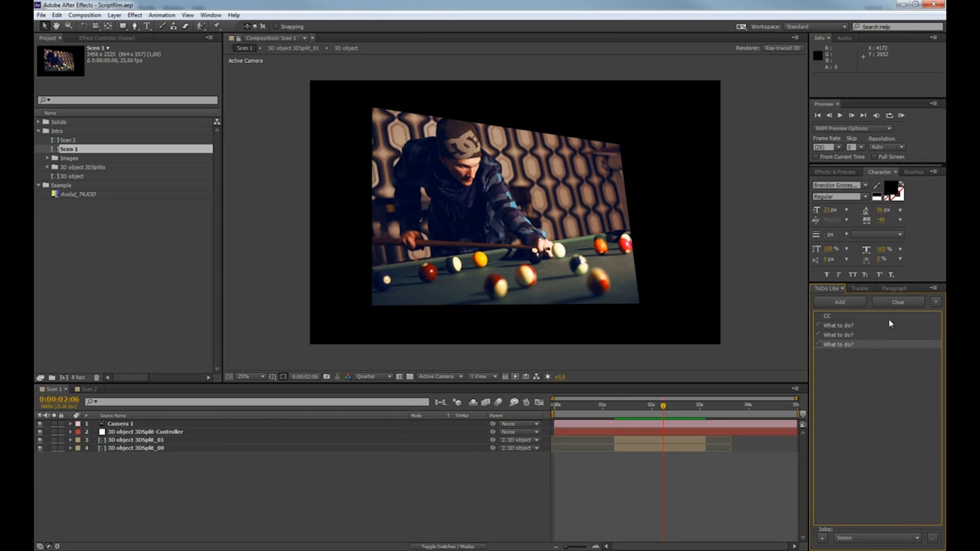
left_click(898, 303)
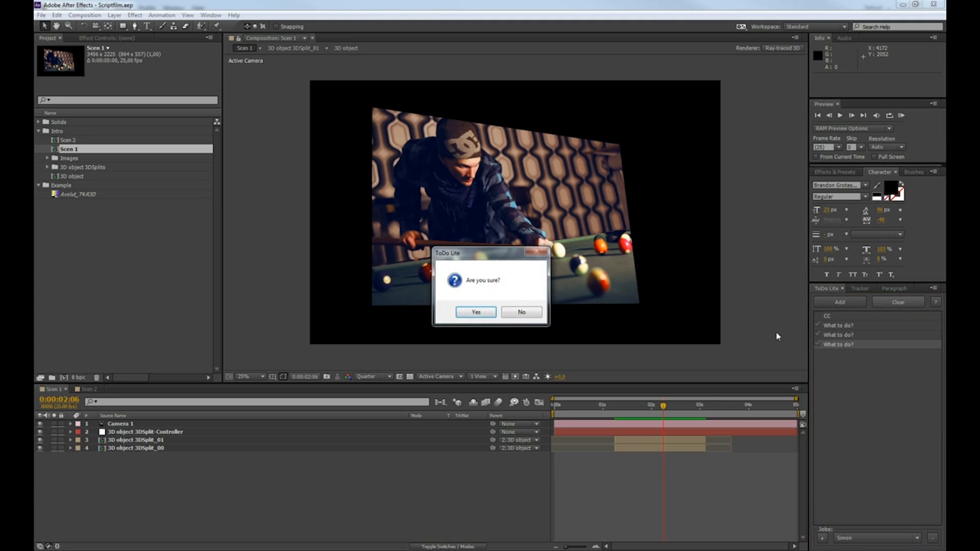
left_click(475, 312)
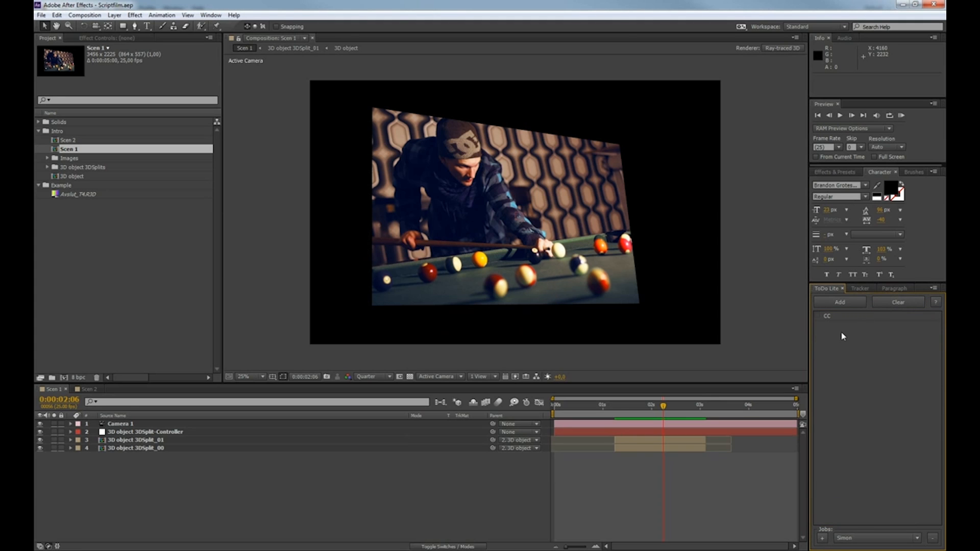